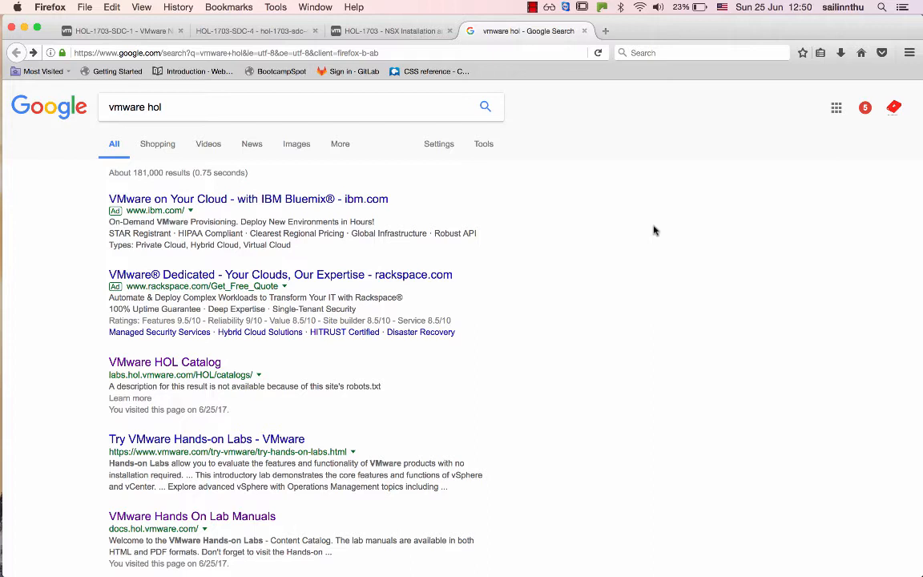
pyautogui.moveTo(69, 394)
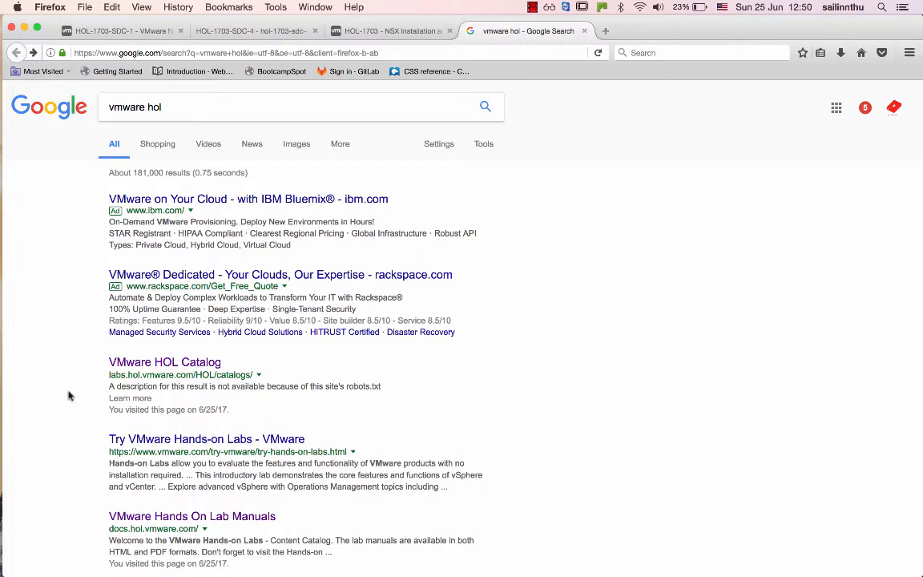
pyautogui.moveTo(176, 370)
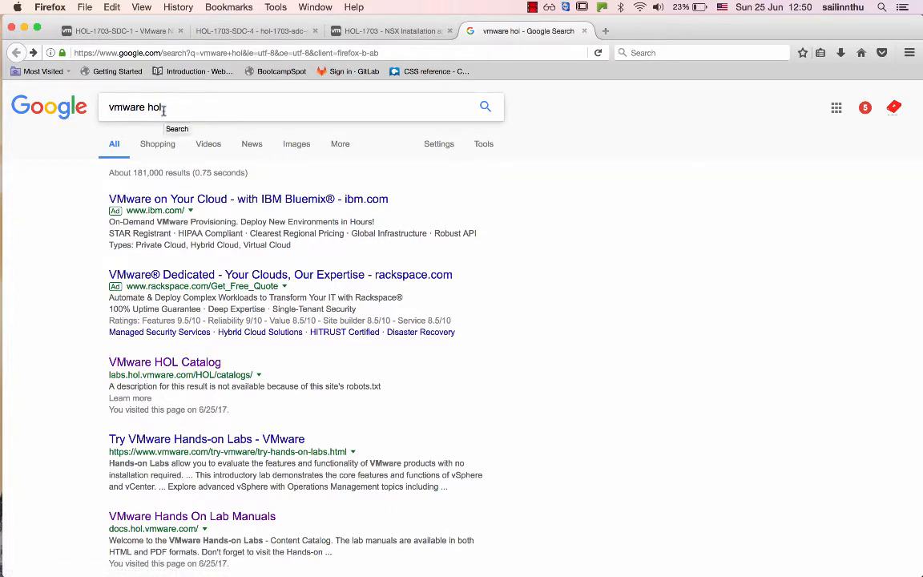
pyautogui.moveTo(143, 359)
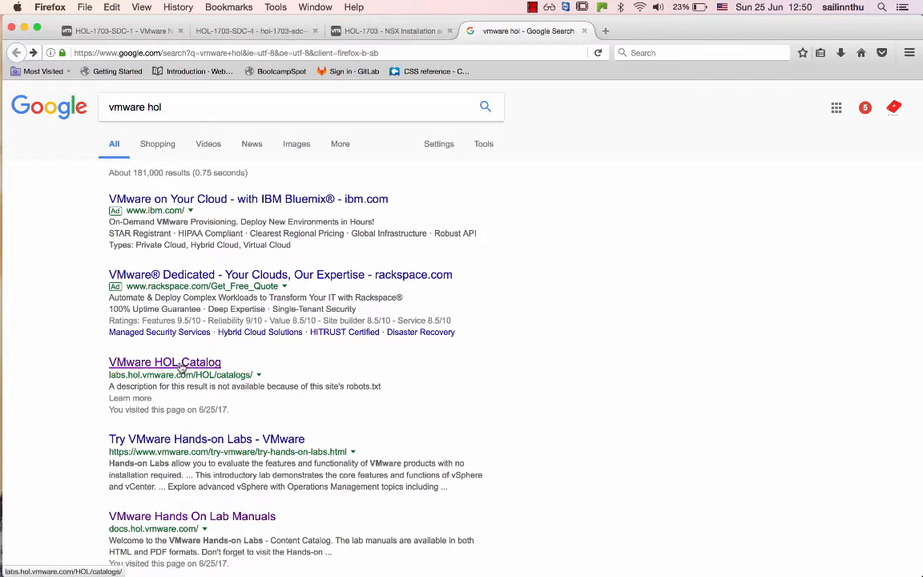
# - Search the Focus Labs catalog for 'nsx', leaving only the enrolled HOL-1703-SDC-1 NSX lab
pyautogui.click(163, 362)
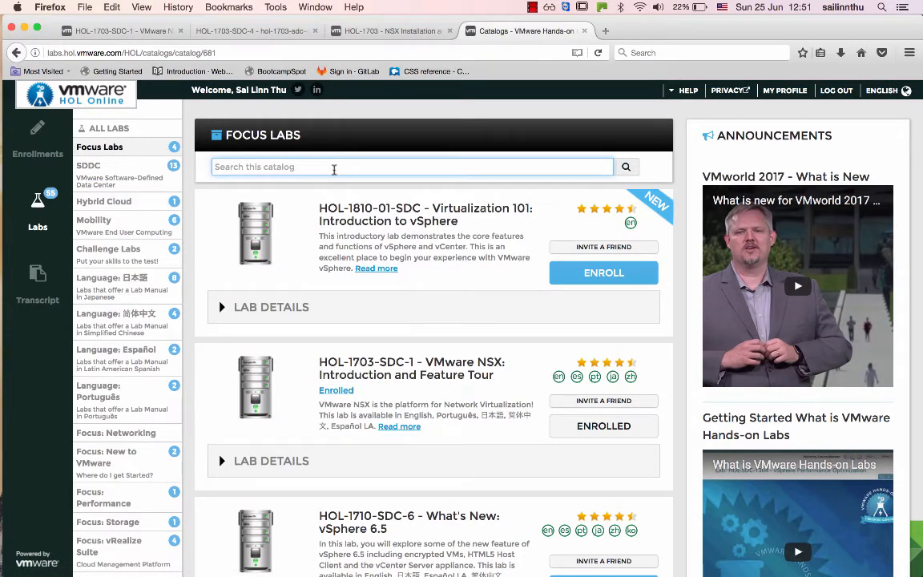
pyautogui.write('nsx')
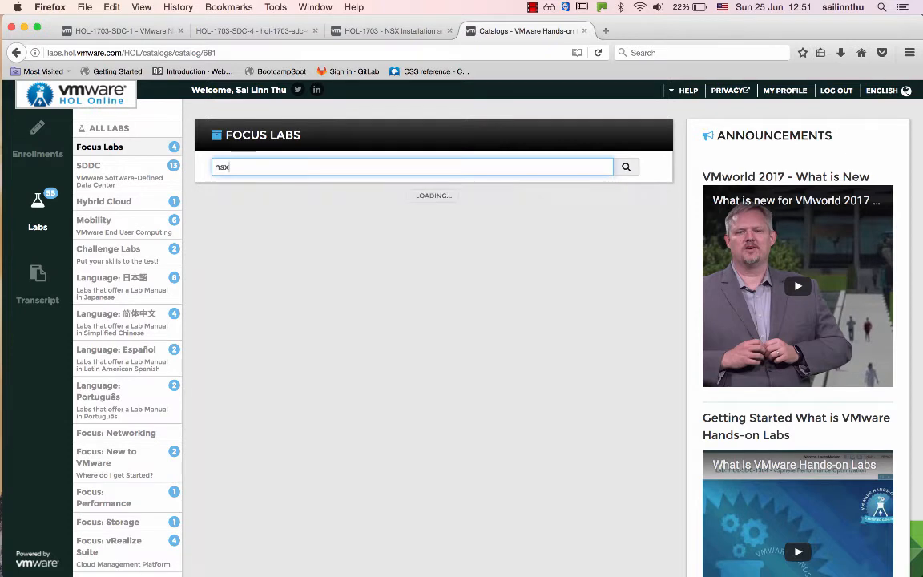
pyautogui.click(625, 167)
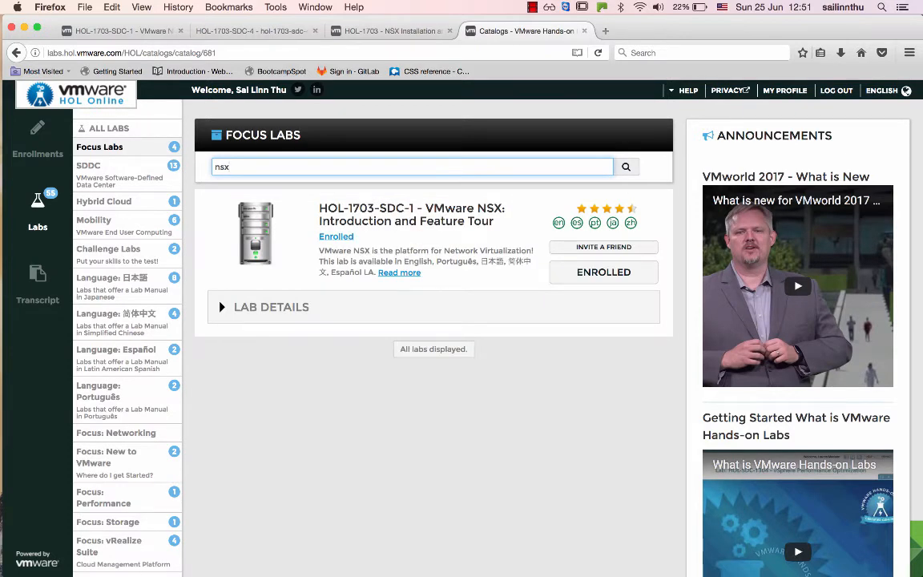
pyautogui.moveTo(349, 208)
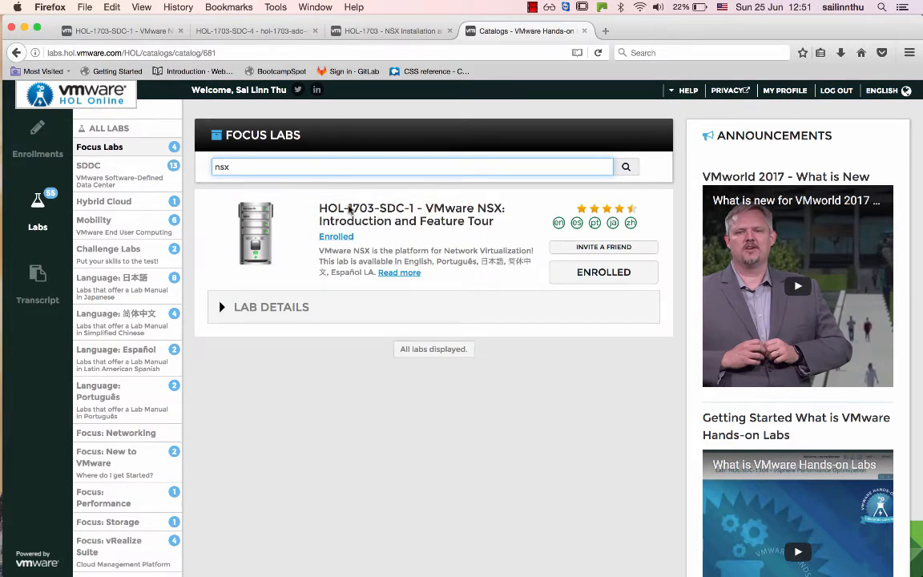
pyautogui.moveTo(118, 181)
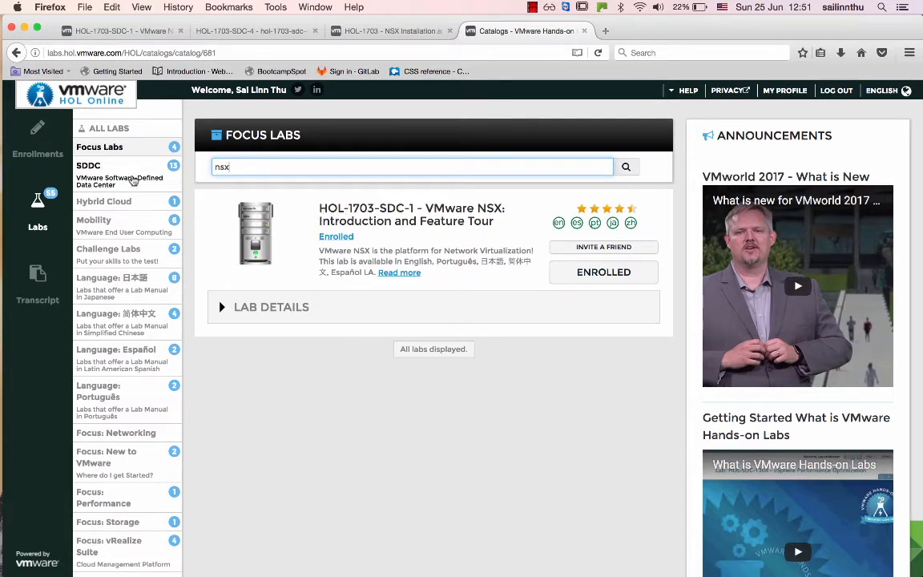
# - Search All Labs for 'nsx', review the NSX labs including unenrolled HOL-1703-SDC-4, then clear the filter
pyautogui.click(109, 128)
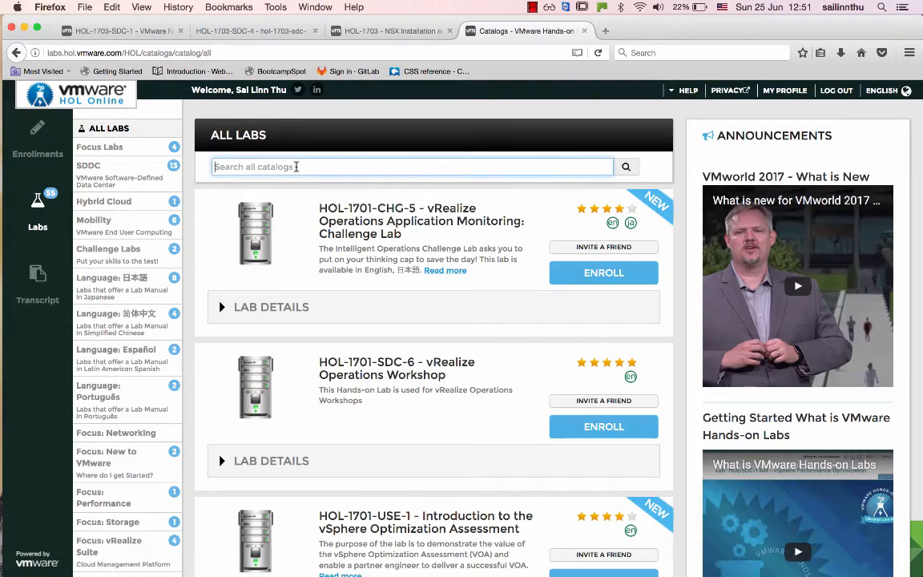
pyautogui.write('nsx')
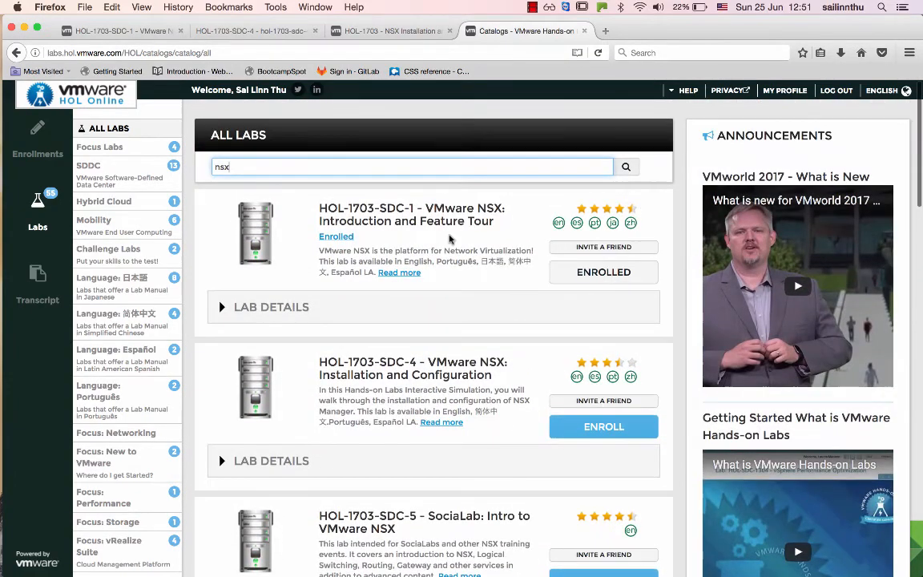
pyautogui.scroll(-3)
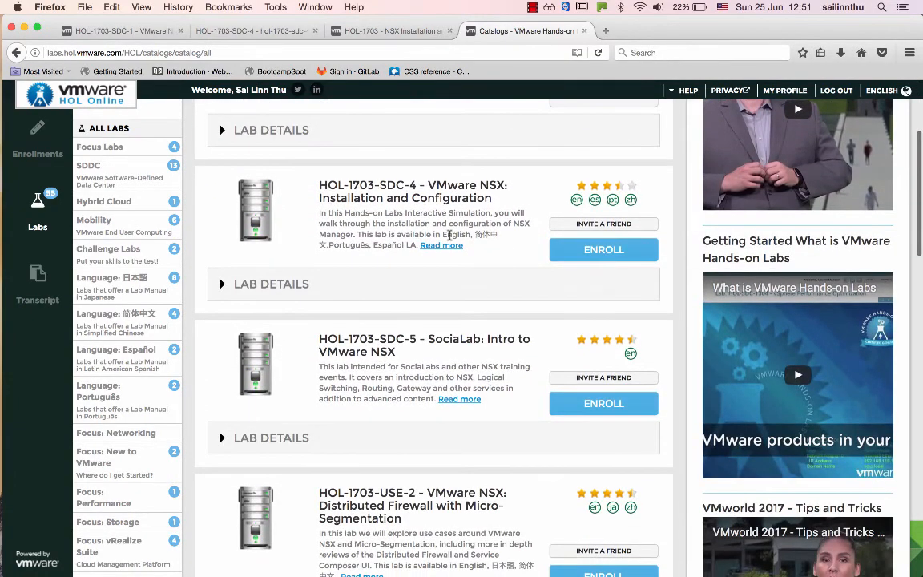
pyautogui.scroll(-3)
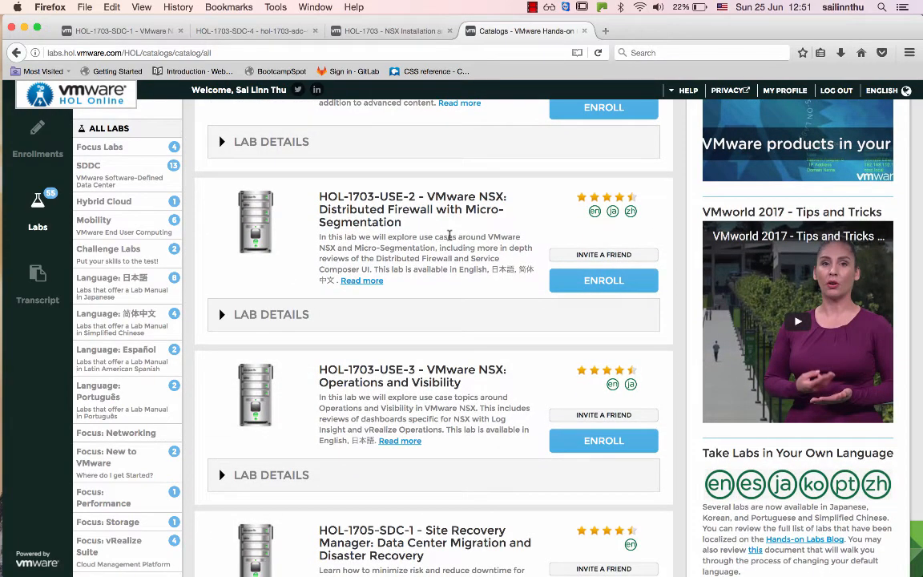
pyautogui.scroll(-3)
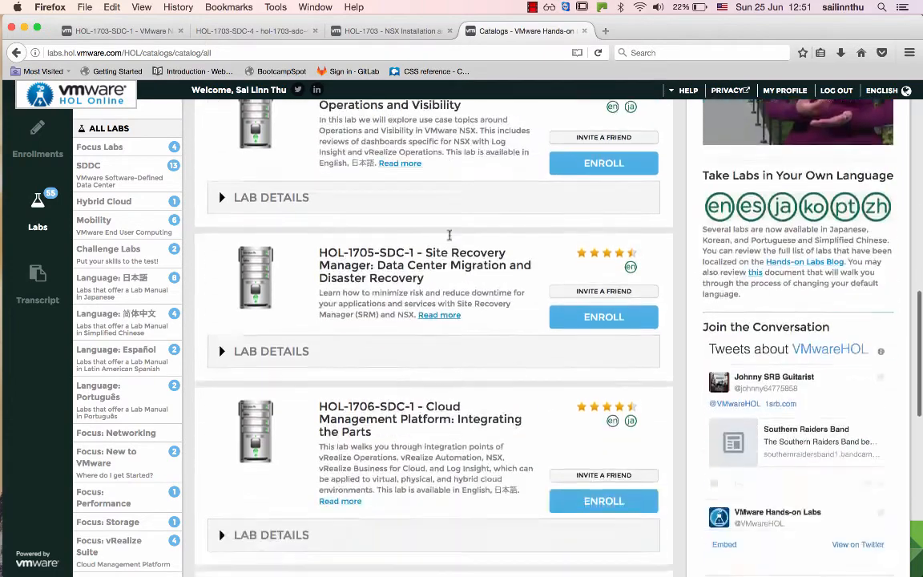
pyautogui.write('nsx')
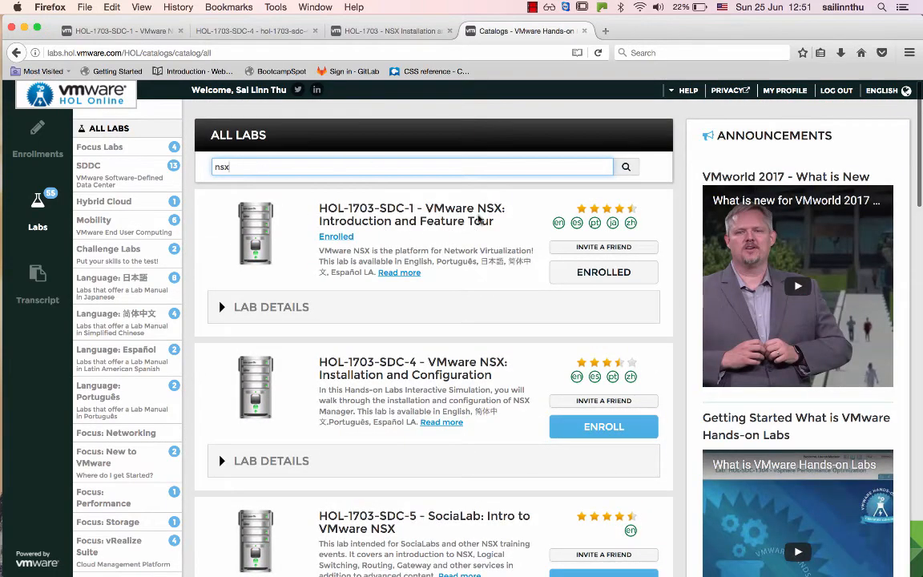
pyautogui.moveTo(150, 150)
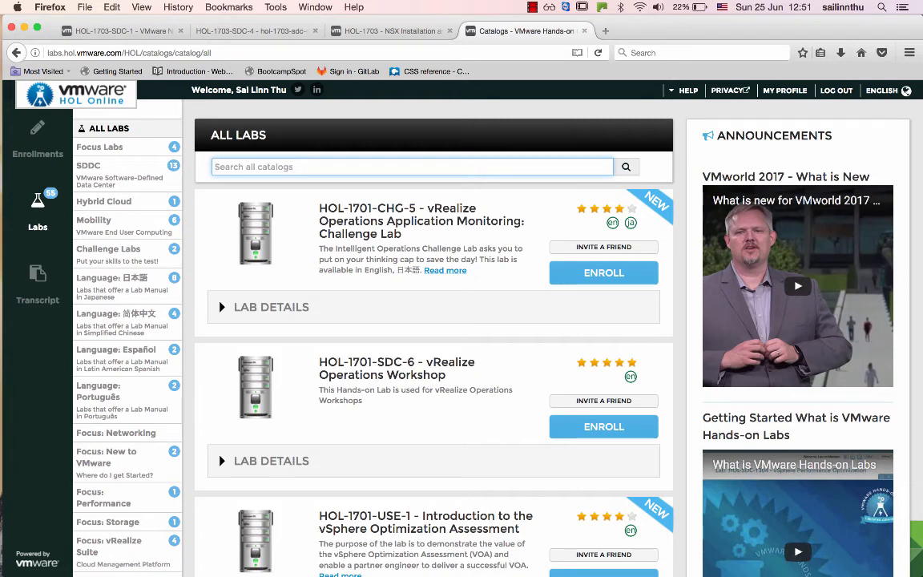
# - Filter All Labs by 'nsx' again so the NSX labs list with enrolled SDC-1 first
pyautogui.write('n')
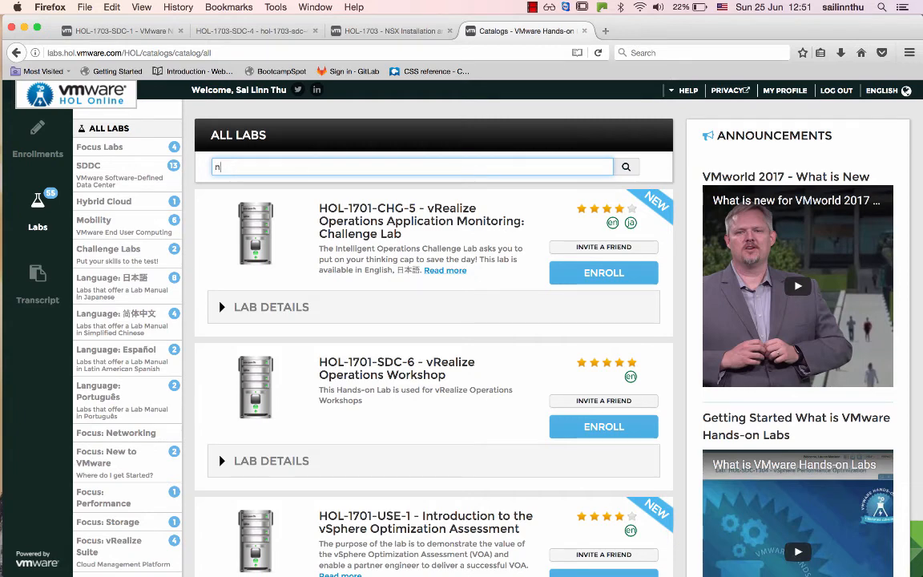
pyautogui.write('sx')
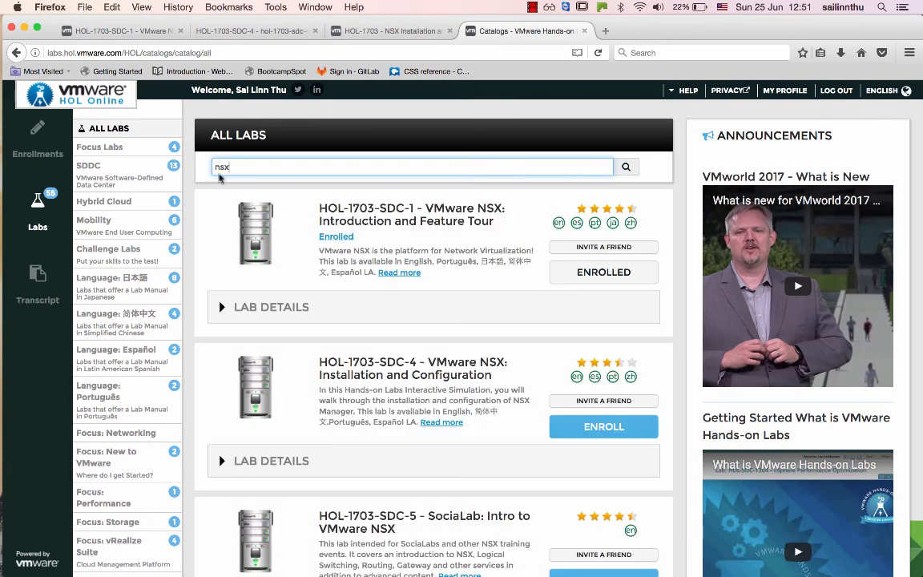
pyautogui.moveTo(484, 244)
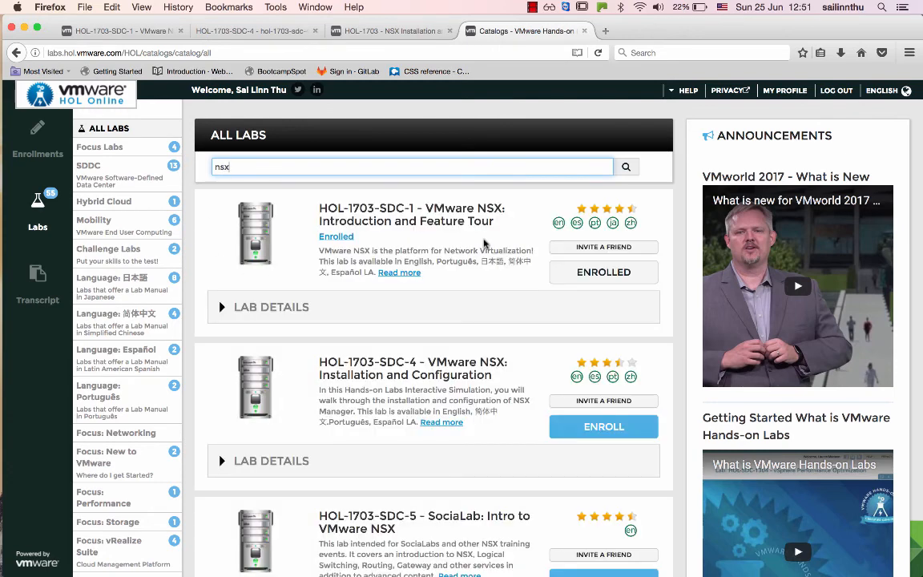